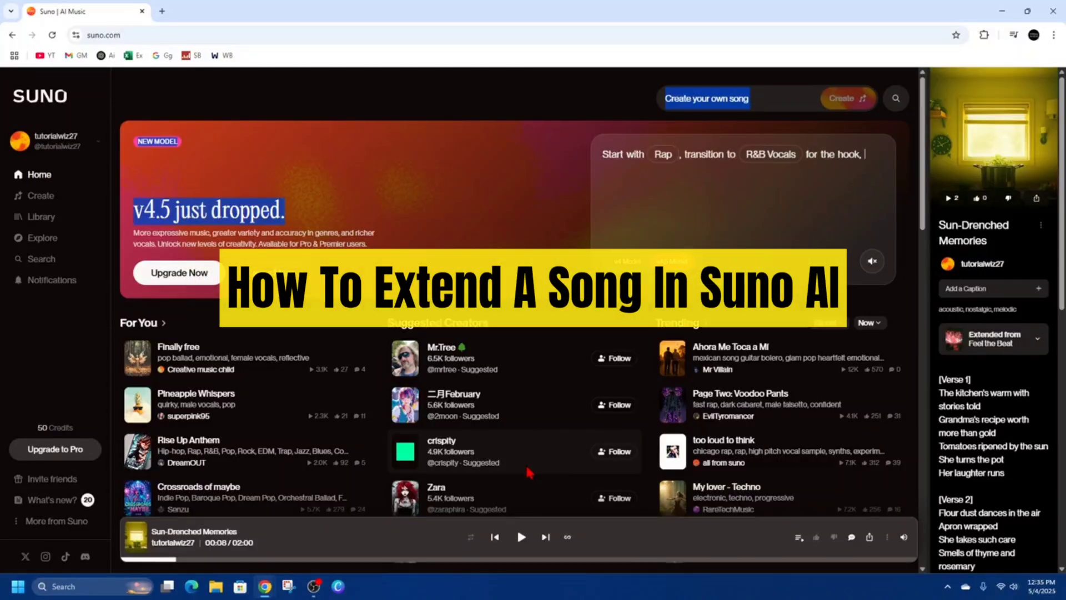
pyautogui.moveTo(517, 478)
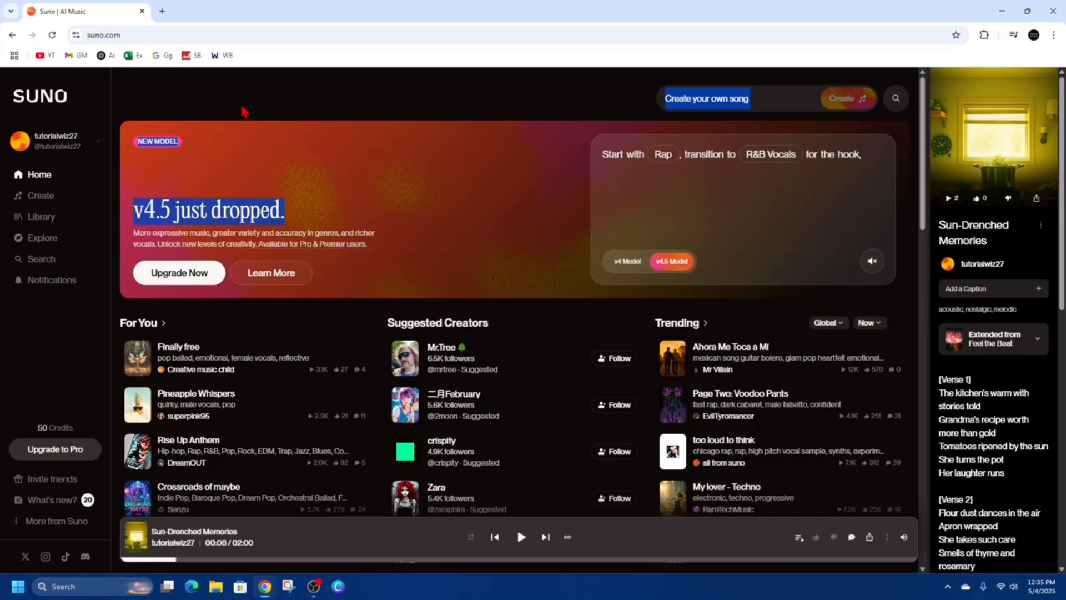
pyautogui.moveTo(255, 109)
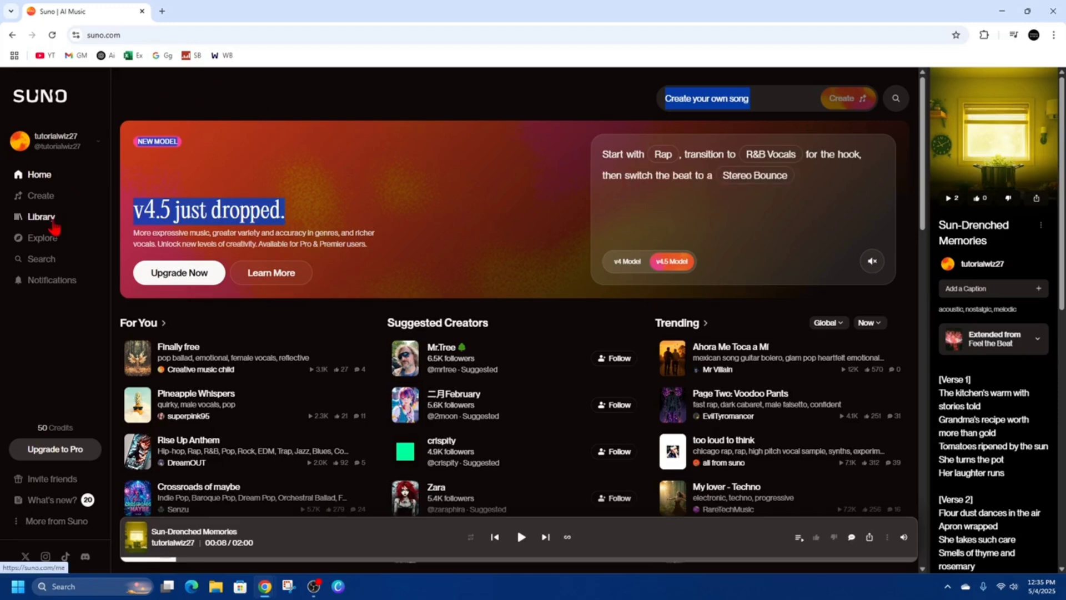
# Step: Go to the Create page, where the Whispers in the Dark extension from 01:56 is still set up
pyautogui.click(40, 216)
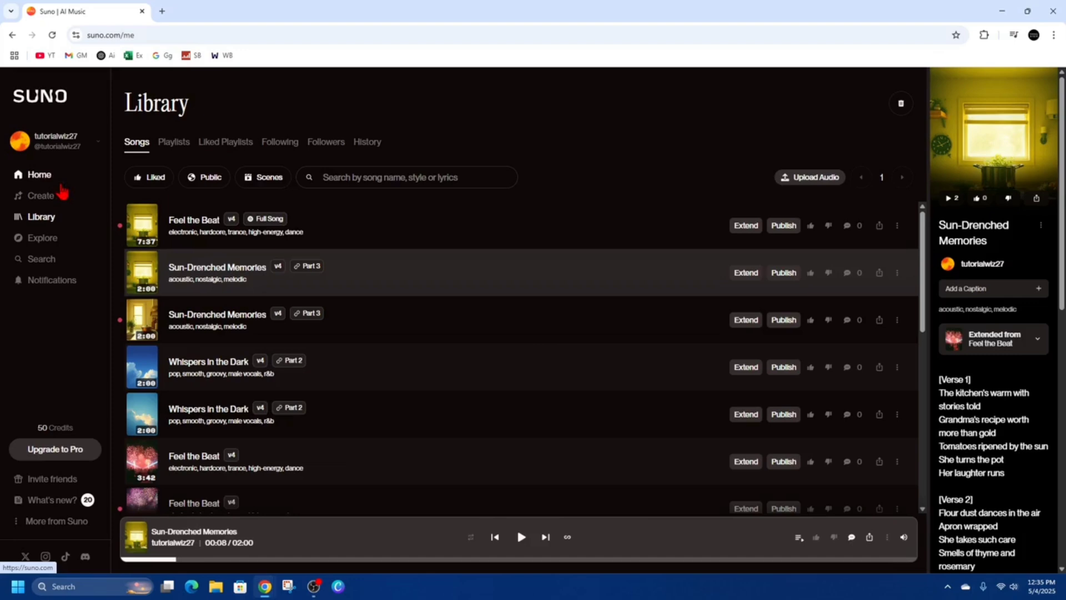
pyautogui.click(39, 195)
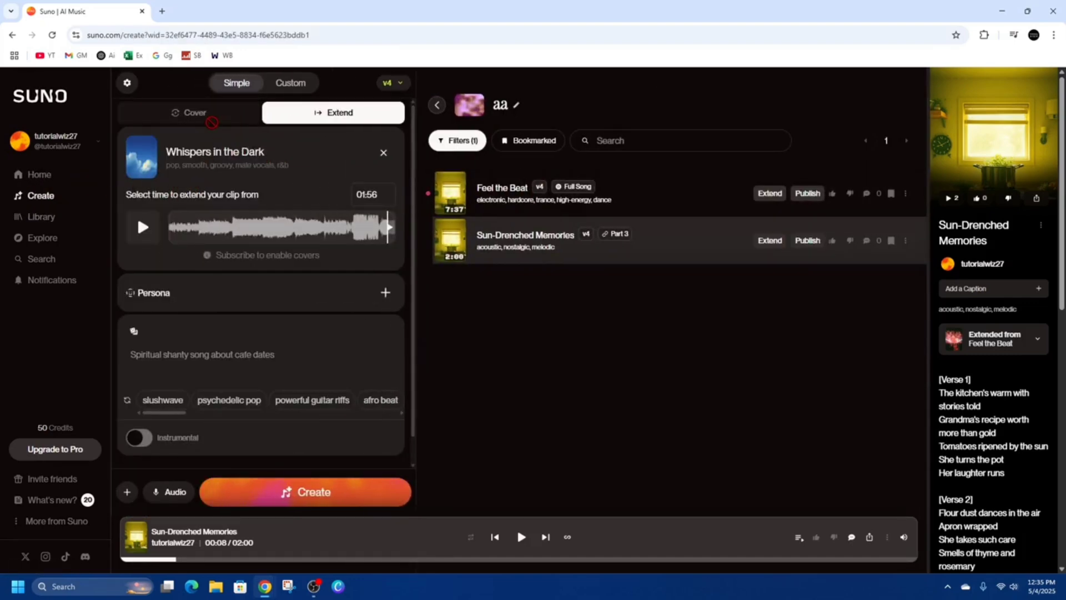
pyautogui.moveTo(272, 268)
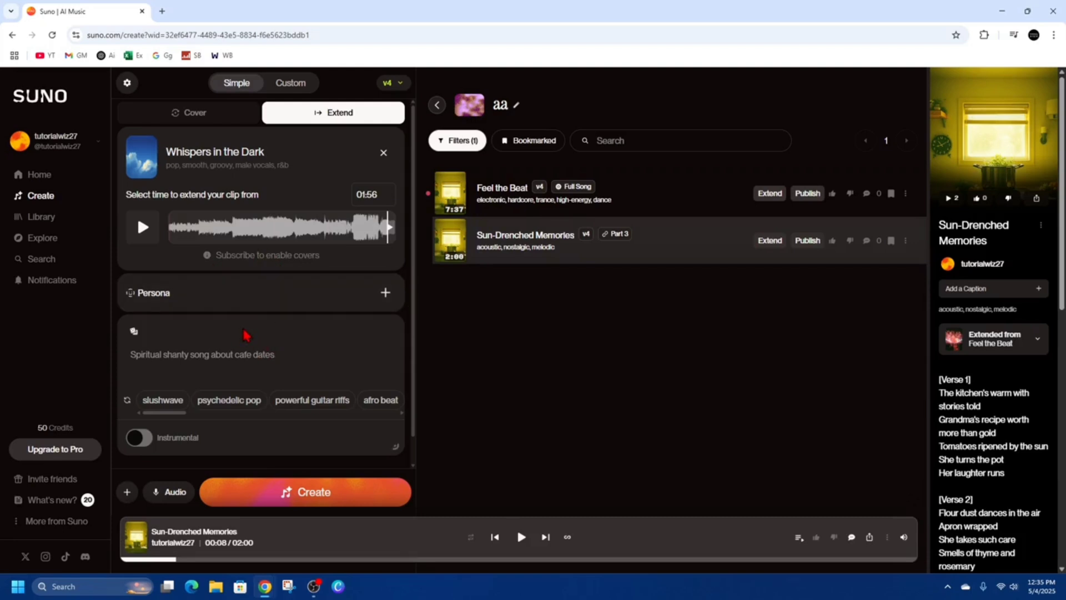
# Step: Cancel the Whispers in the Dark extension and generate an instrumental 'psychedelic pop, rnb, techno' song
pyautogui.click(384, 152)
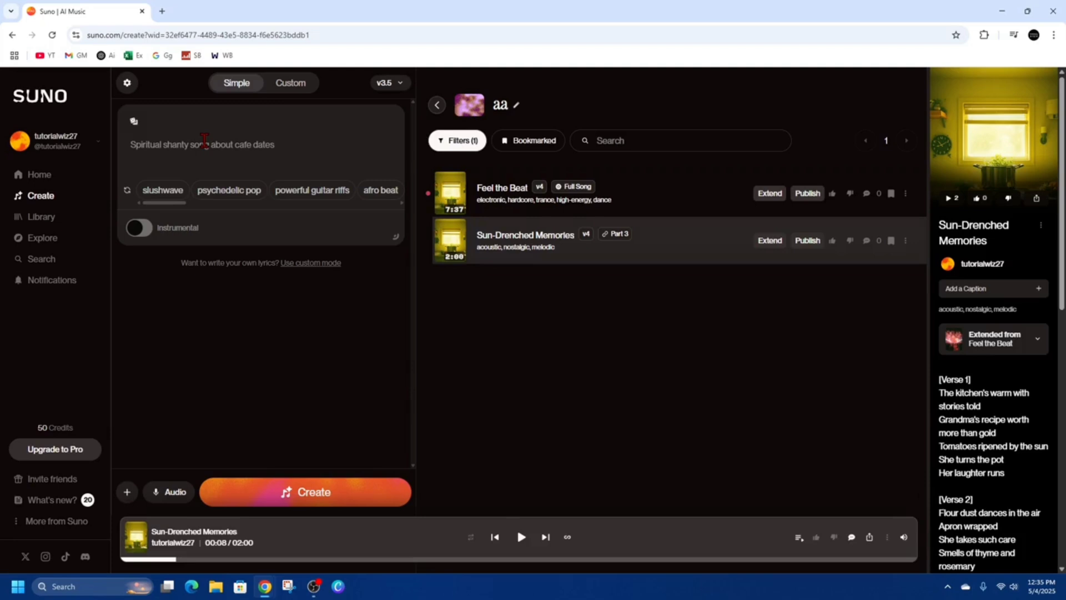
pyautogui.click(228, 190)
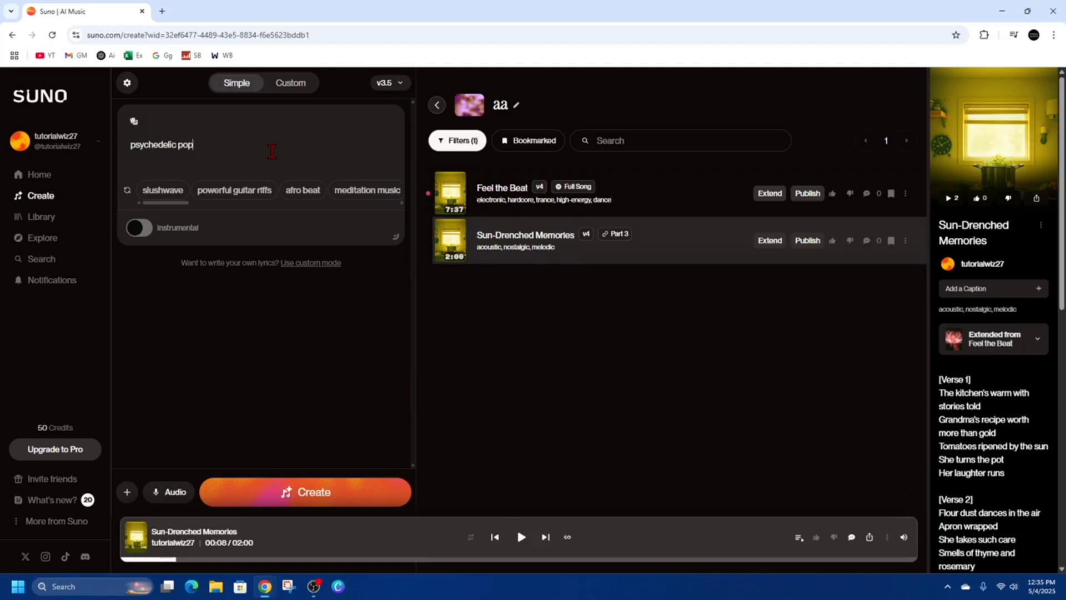
pyautogui.write(', rnb')
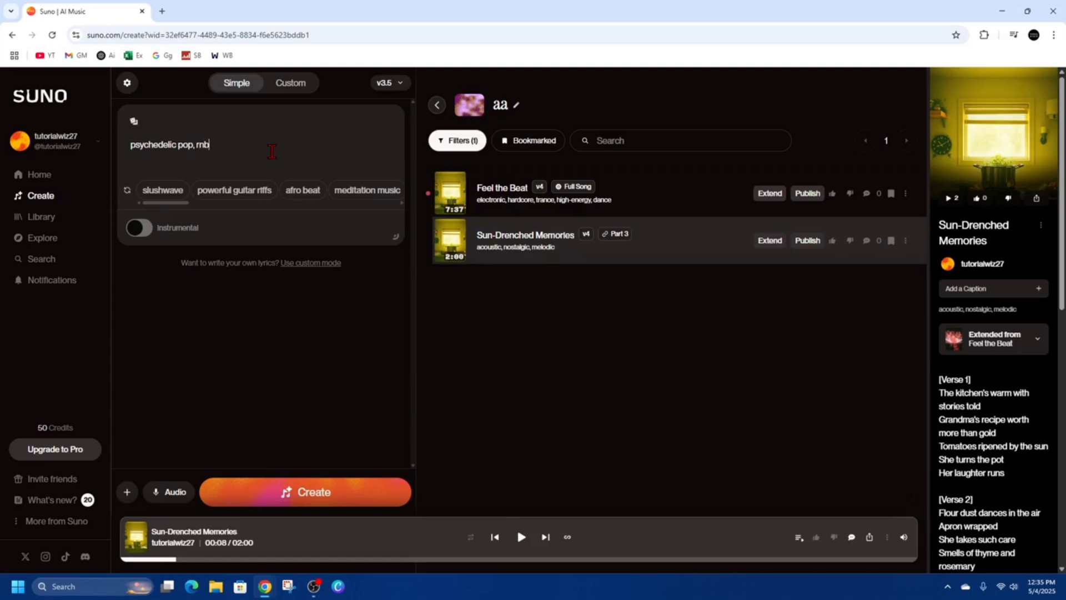
pyautogui.write(', tech')
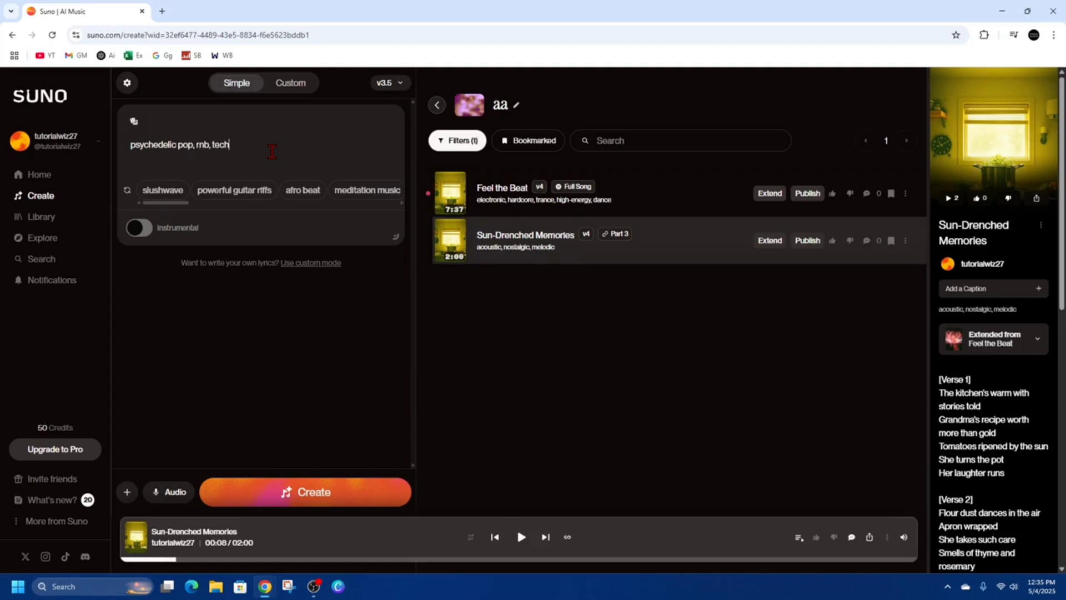
pyautogui.write('no')
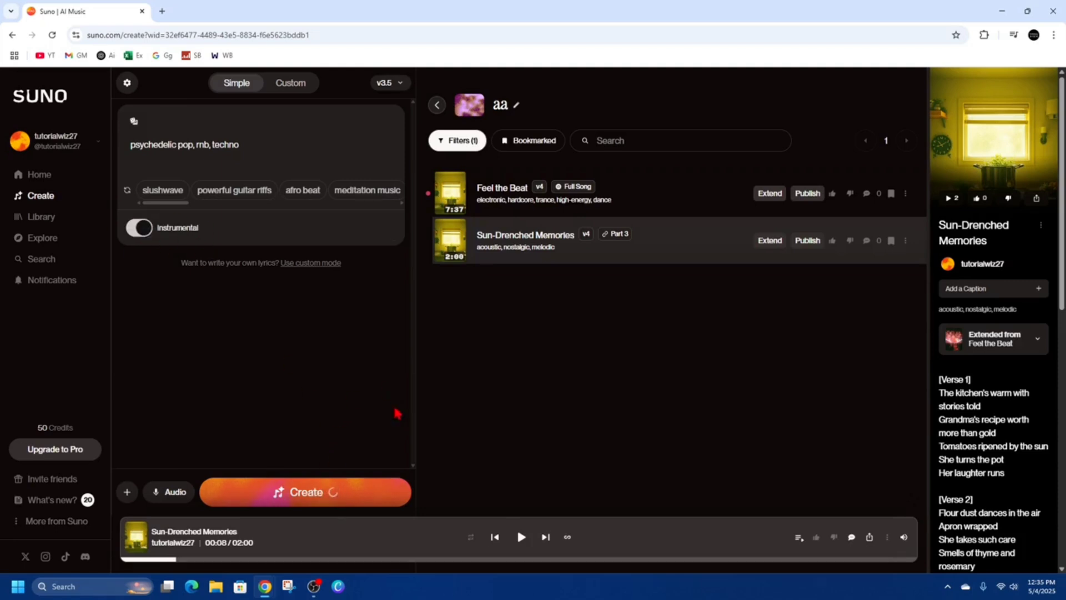
pyautogui.click(304, 492)
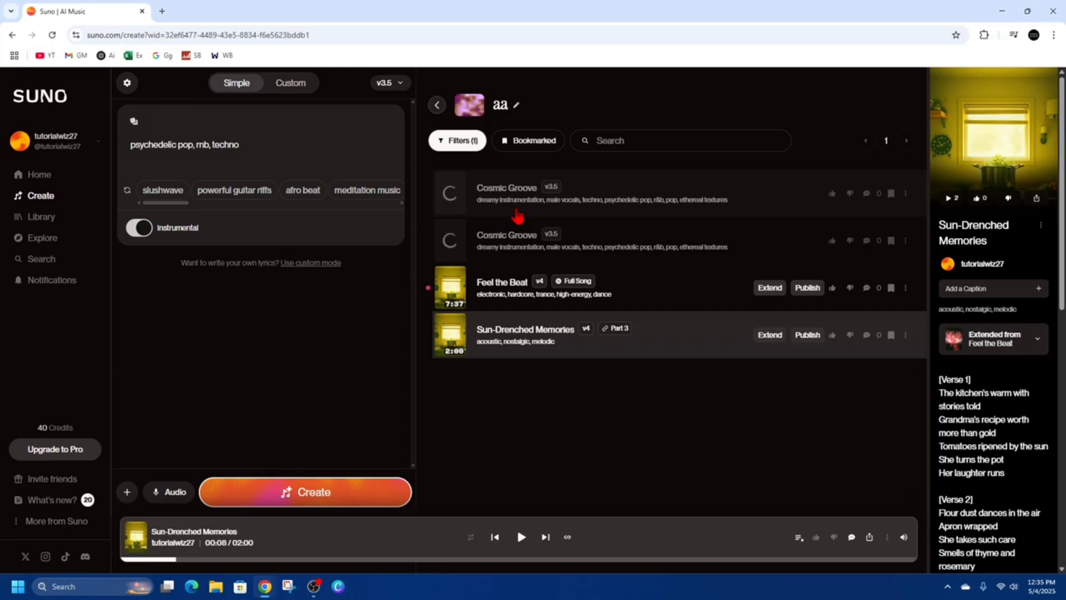
pyautogui.moveTo(282, 394)
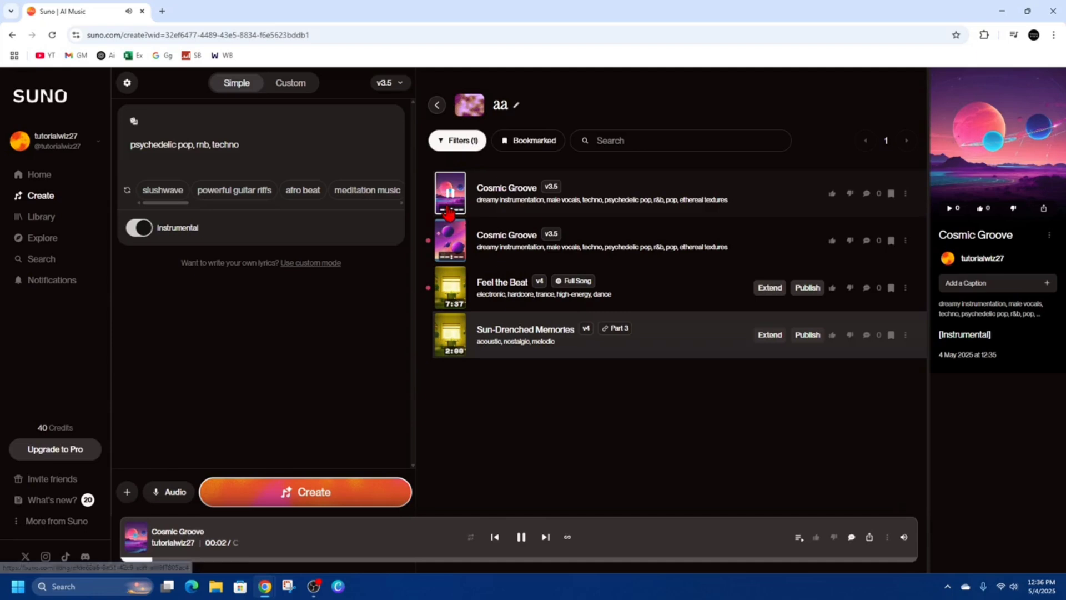
pyautogui.moveTo(631, 302)
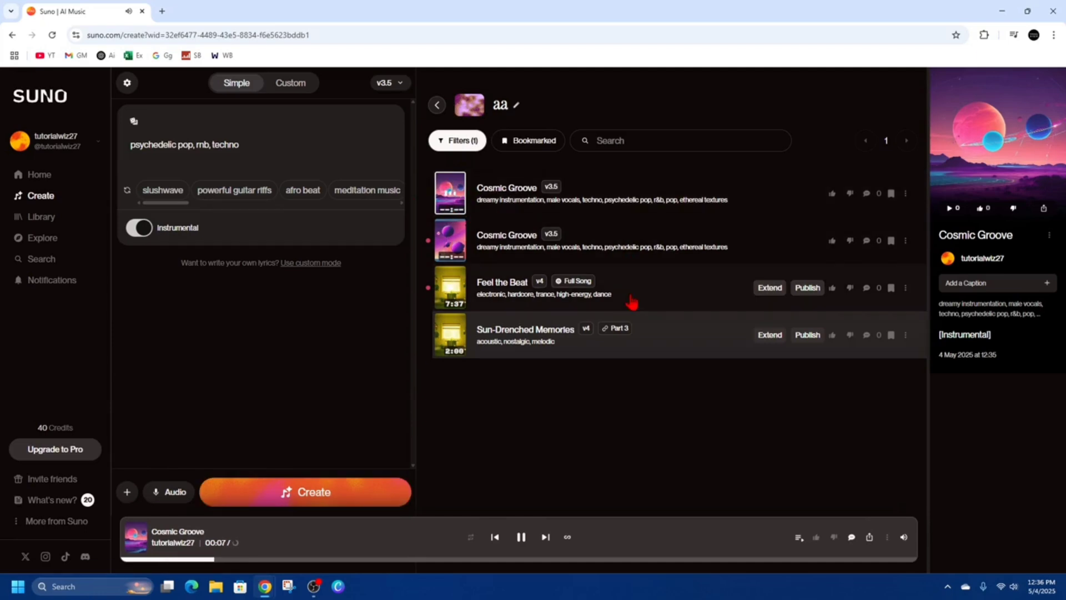
# Step: Pause the 1:59 Cosmic Groove track and start extending it from 01:56
pyautogui.click(521, 537)
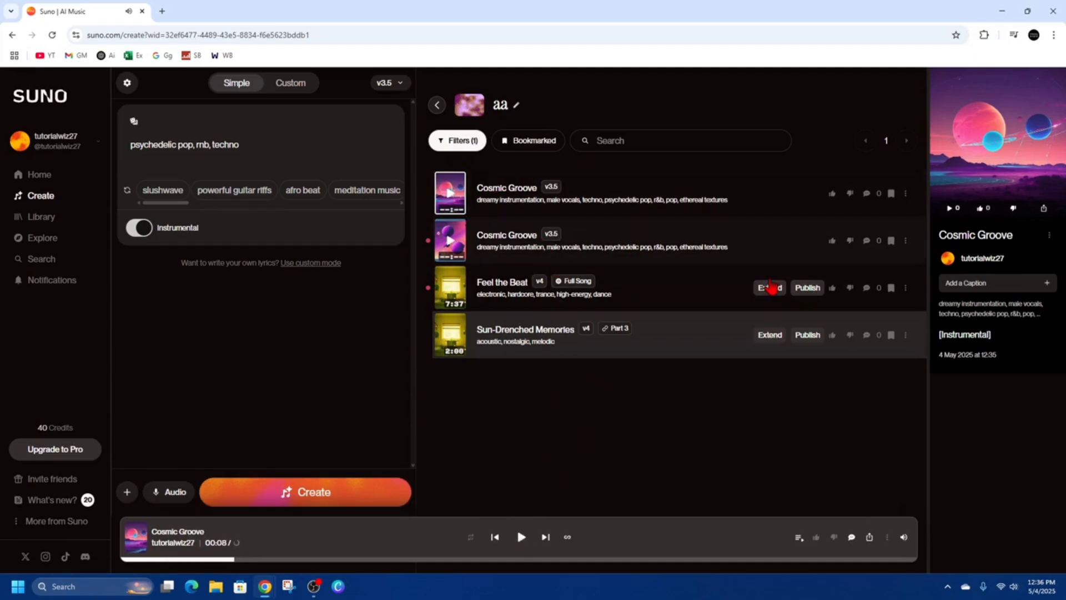
pyautogui.moveTo(605, 219)
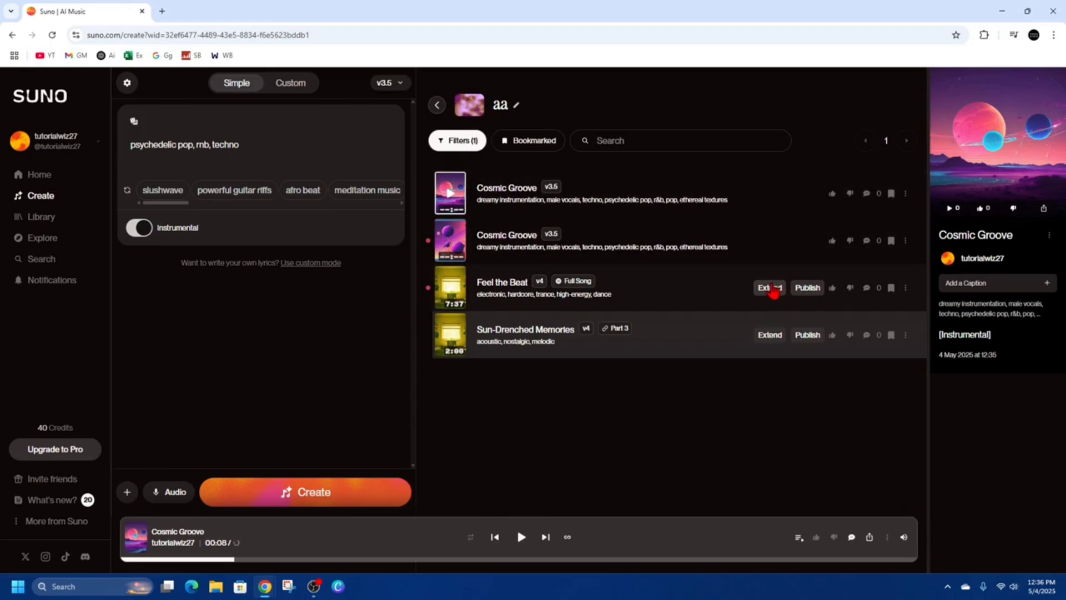
pyautogui.moveTo(742, 197)
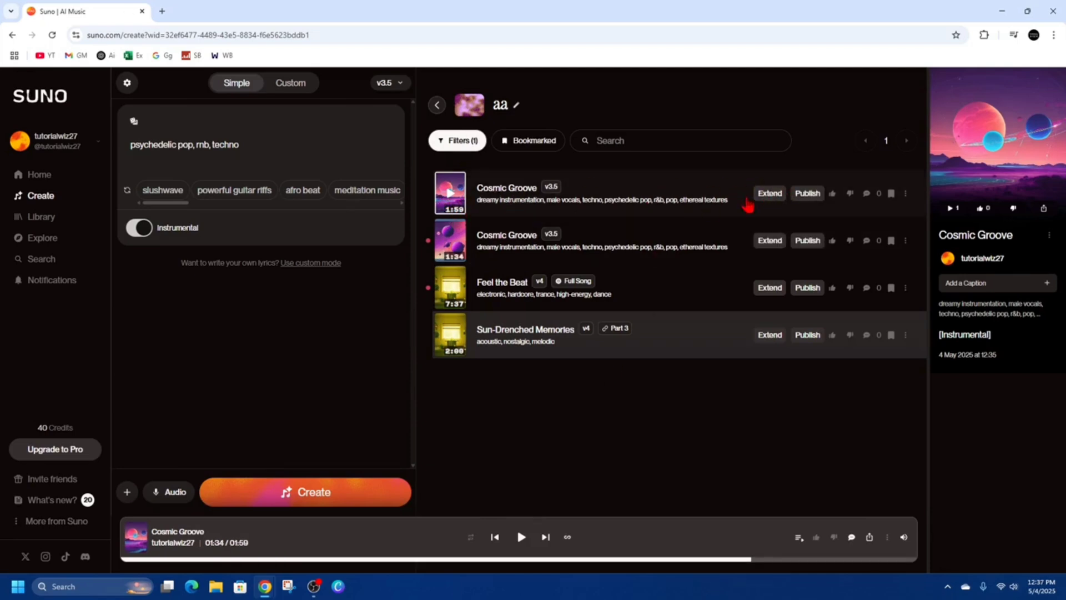
pyautogui.click(769, 193)
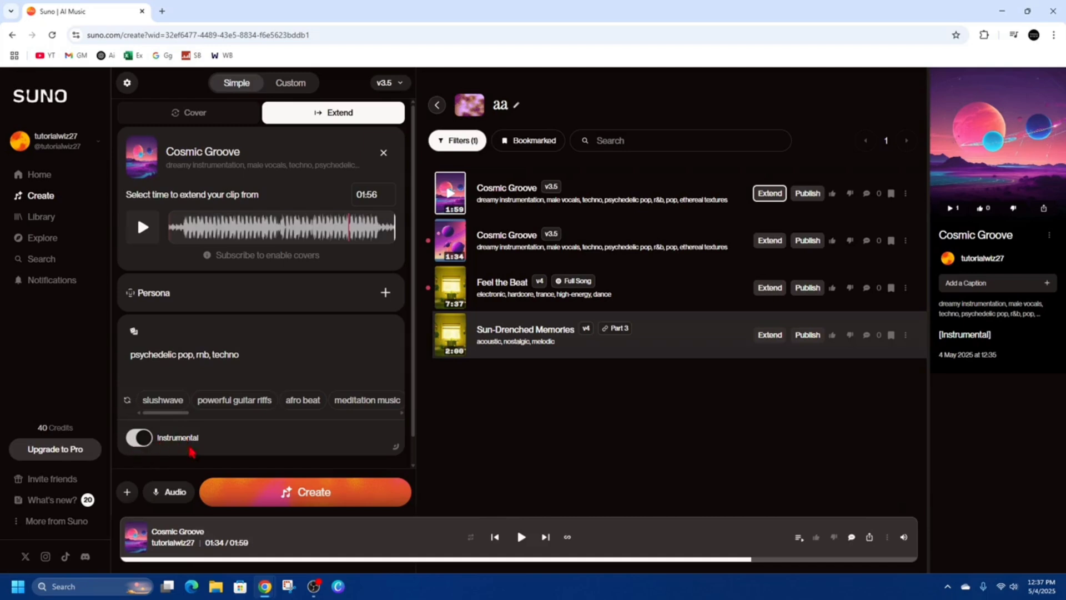
# Step: Request an instrumental-only extension of Cosmic Groove, which fails with a 'Couldn't generate that' error
pyautogui.click(139, 437)
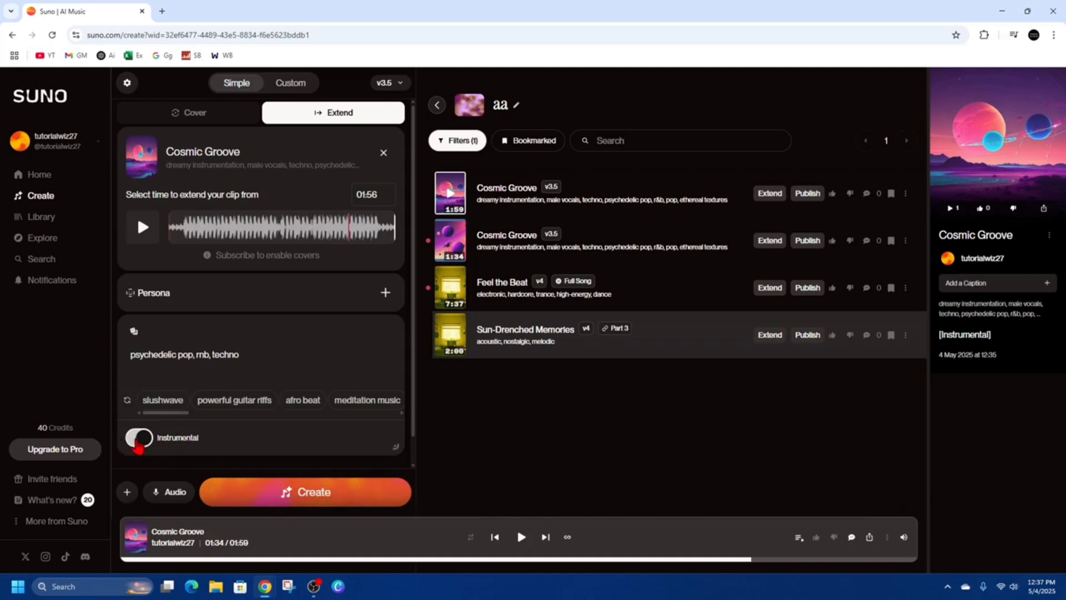
pyautogui.click(139, 437)
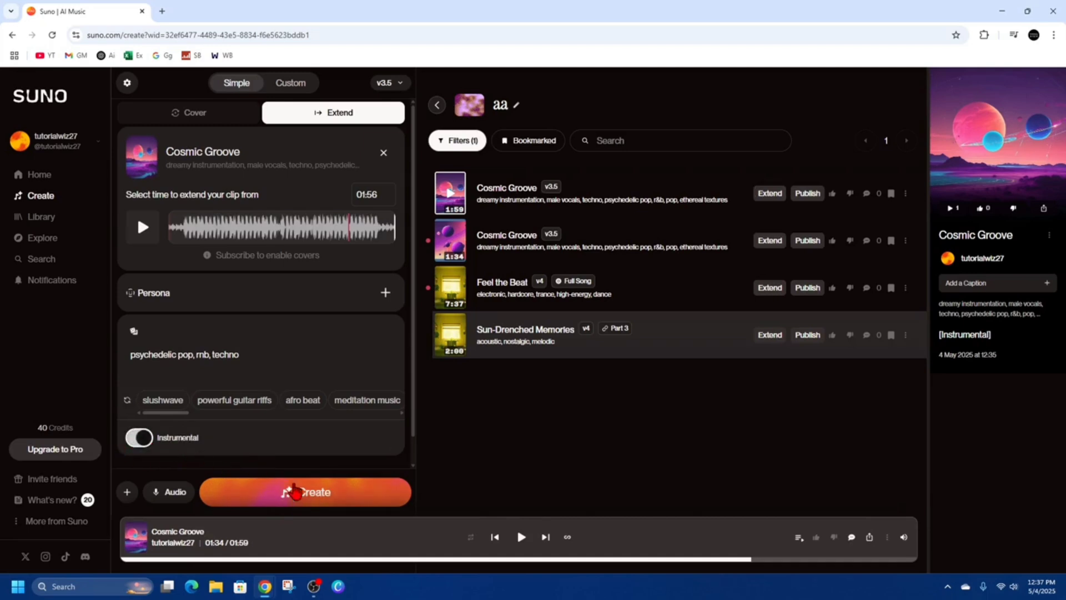
pyautogui.click(305, 492)
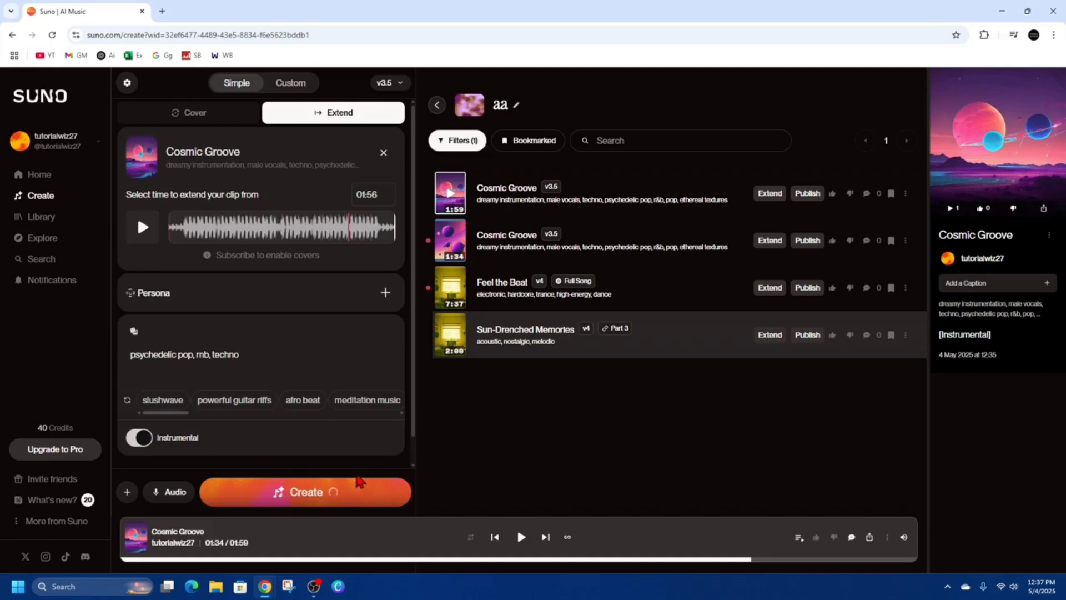
pyautogui.click(305, 492)
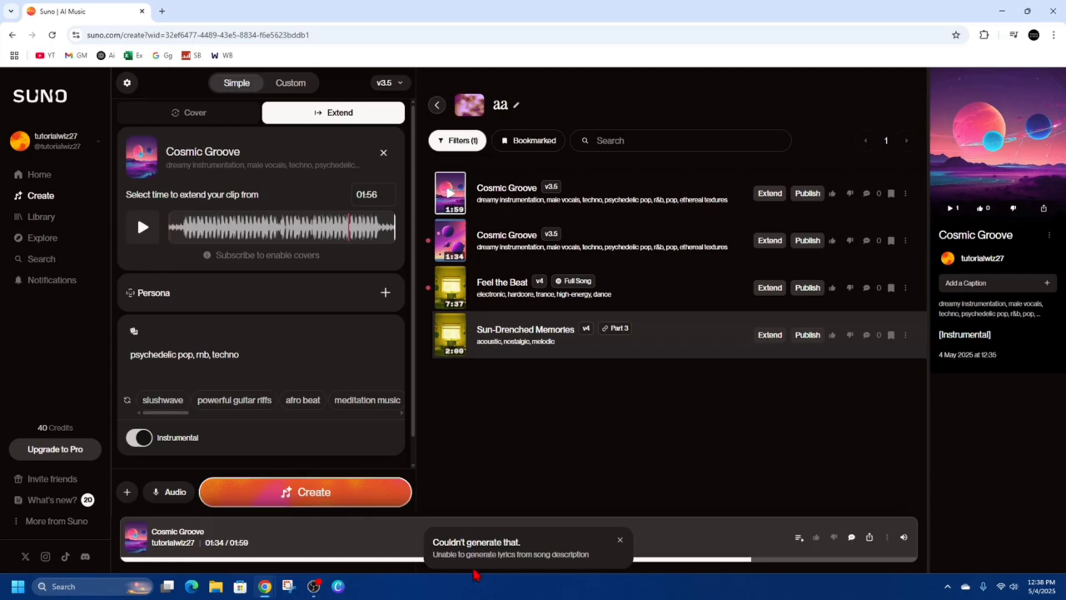
# Step: Retry the extension with vocals allowed and the style trimmed to 'psychedelic pop,'
pyautogui.click(138, 437)
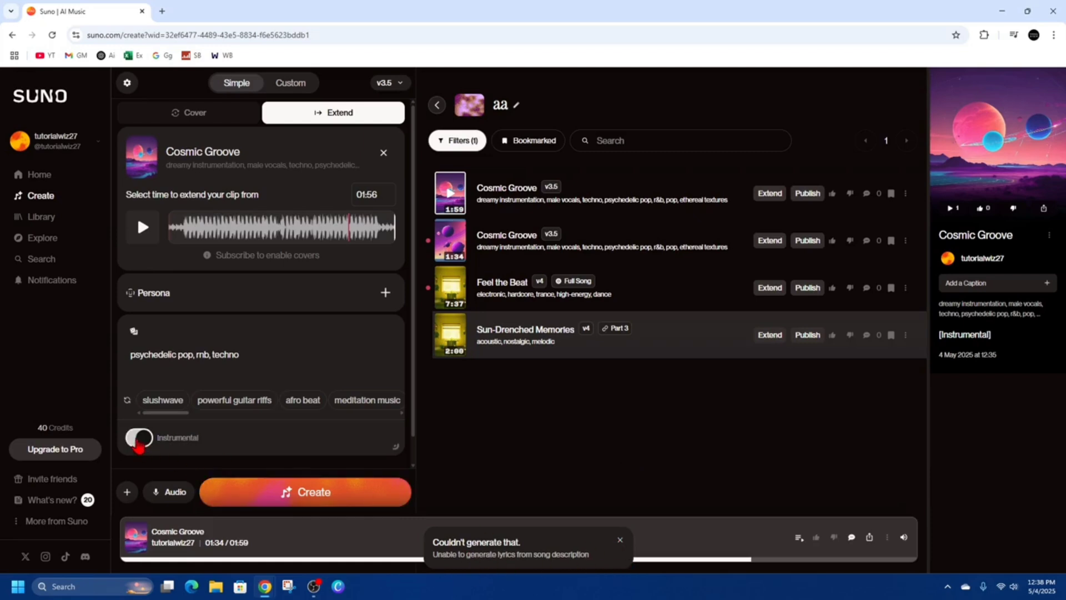
pyautogui.click(138, 437)
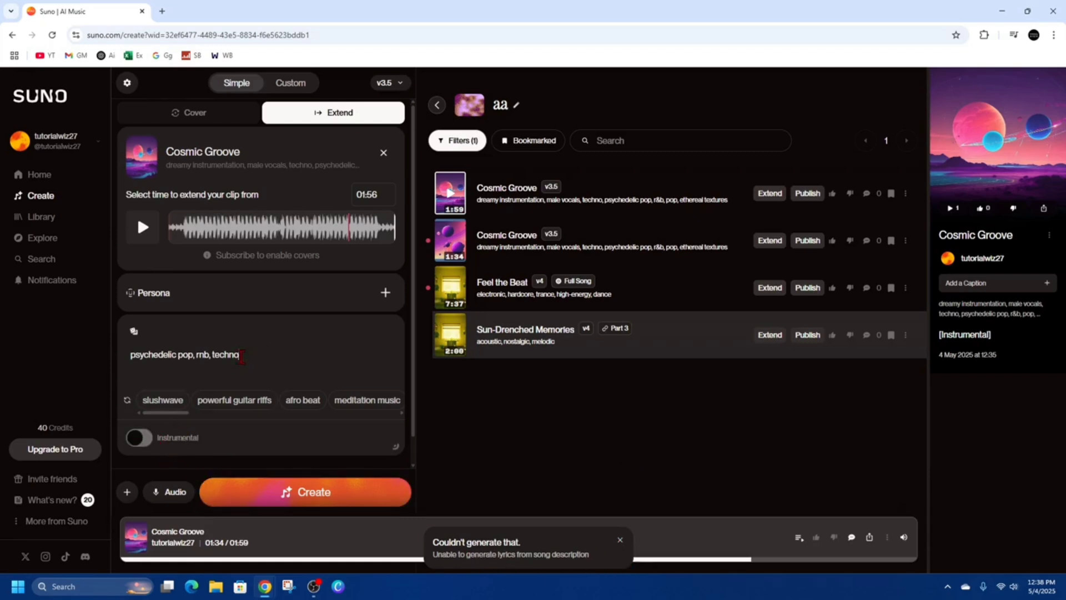
pyautogui.press('Backspace')
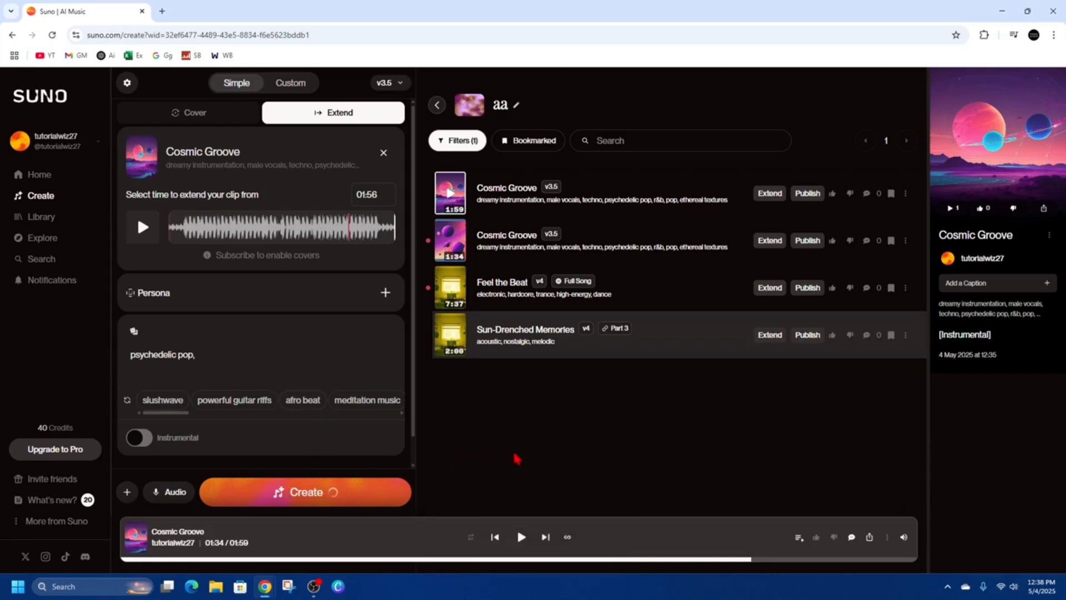
pyautogui.click(305, 491)
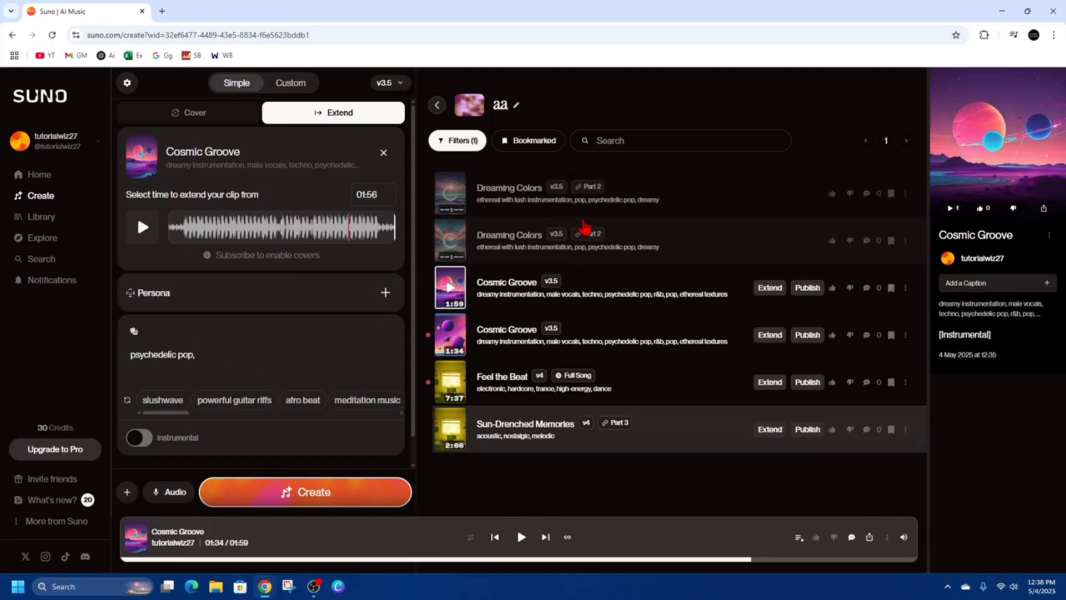
pyautogui.moveTo(511, 231)
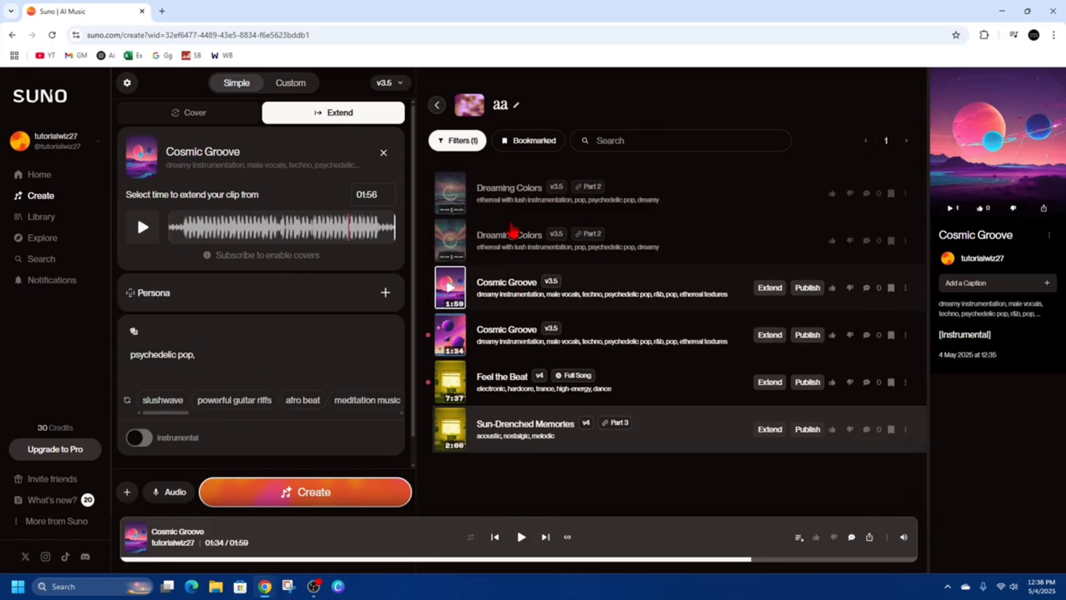
pyautogui.moveTo(538, 302)
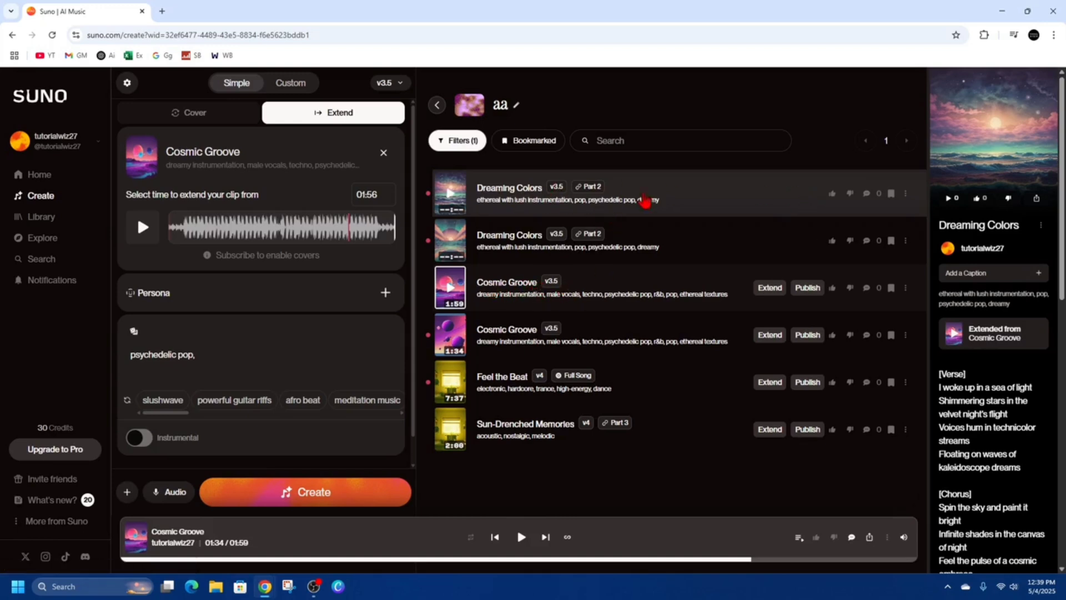
# Step: Use Get Whole Song on the Dreaming Colors Part 2 track to merge it with Cosmic Groove
pyautogui.click(906, 194)
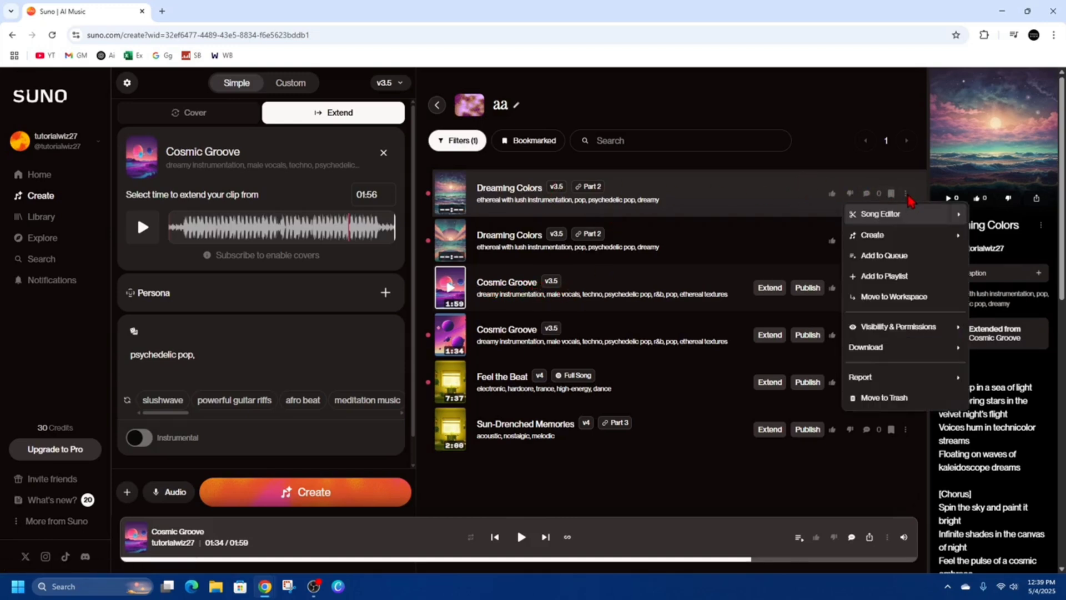
pyautogui.moveTo(1013, 248)
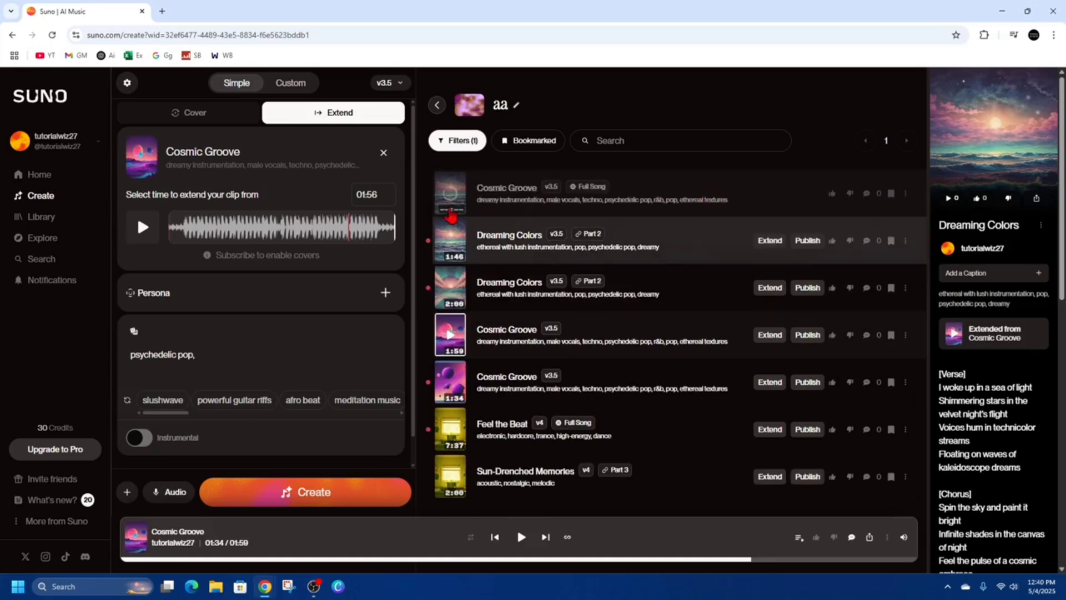
pyautogui.moveTo(581, 196)
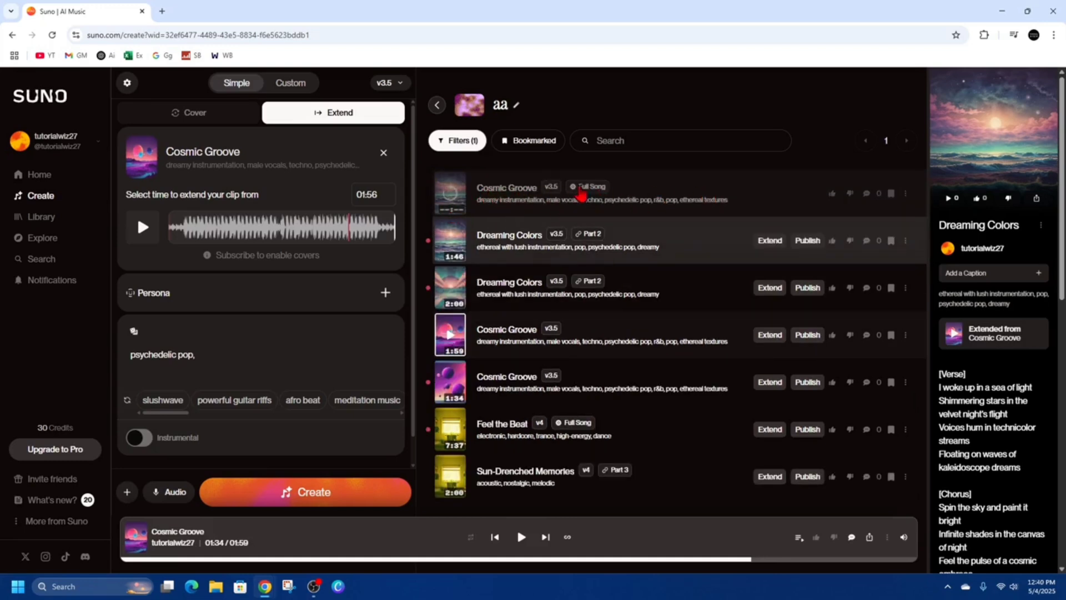
pyautogui.moveTo(476, 199)
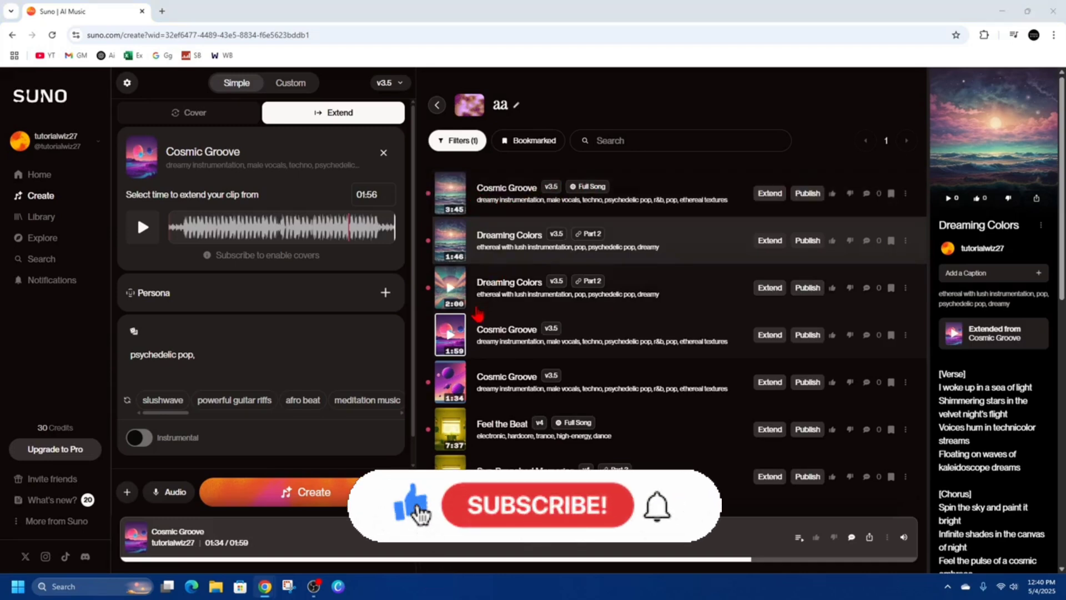
# Step: Wait in the library while the 3:45 Cosmic Groove Full Song finishes generating
pyautogui.click(537, 505)
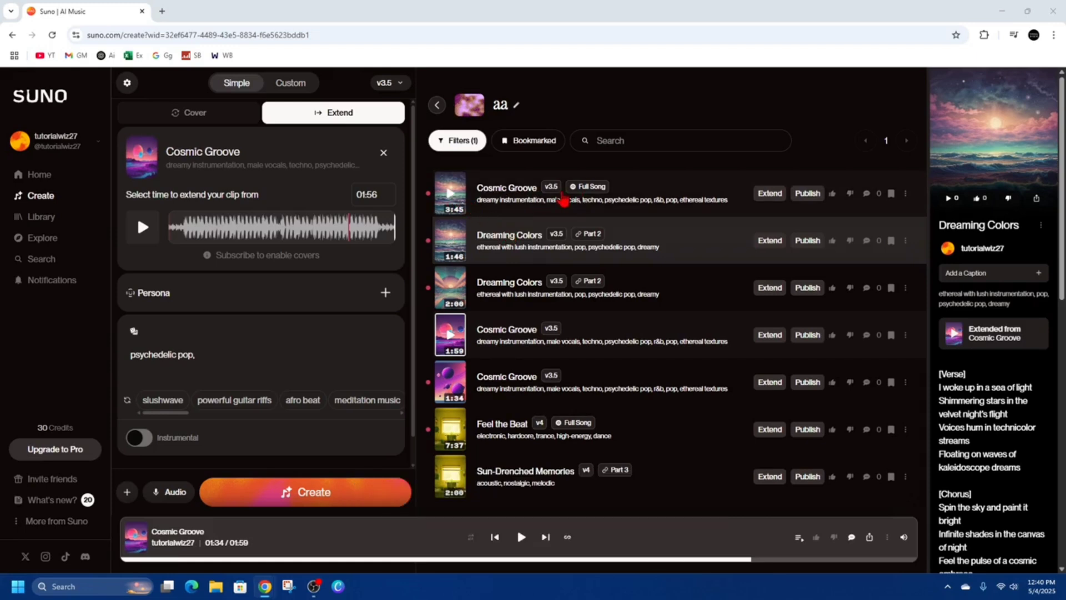
pyautogui.moveTo(482, 275)
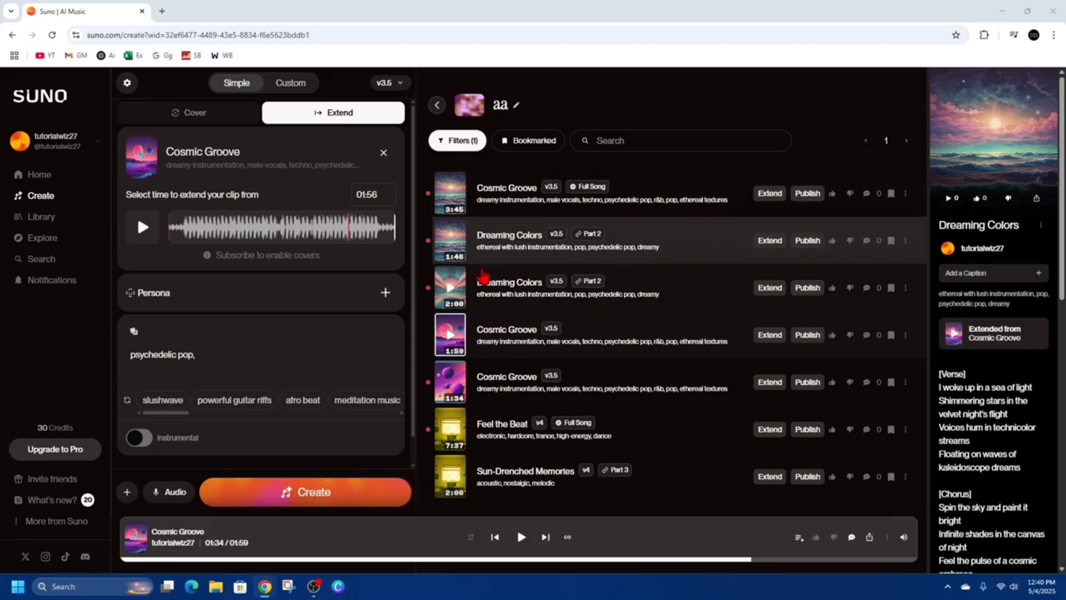
pyautogui.moveTo(506, 187)
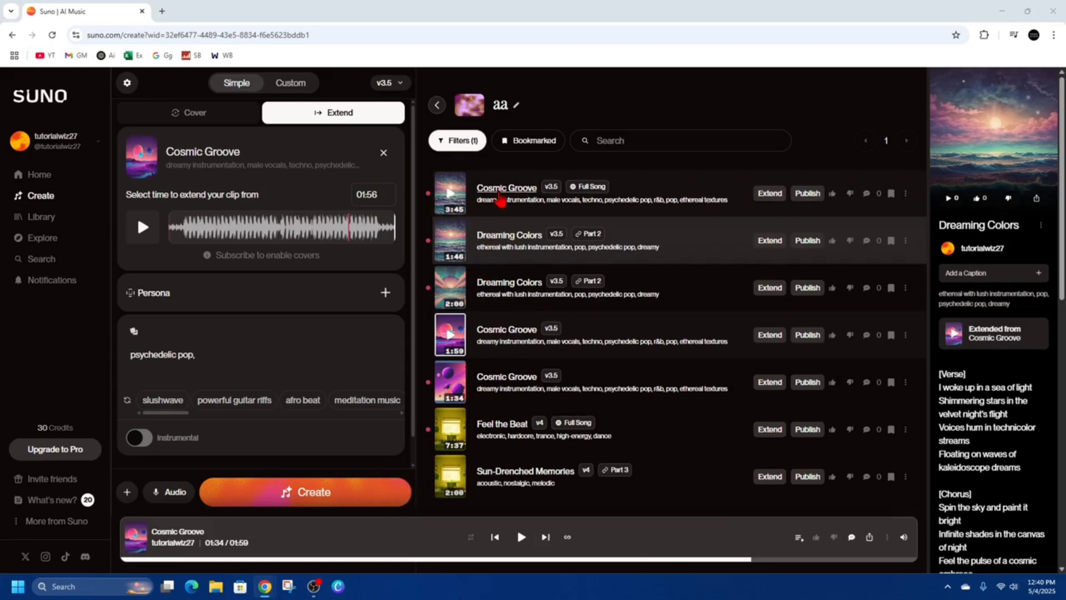